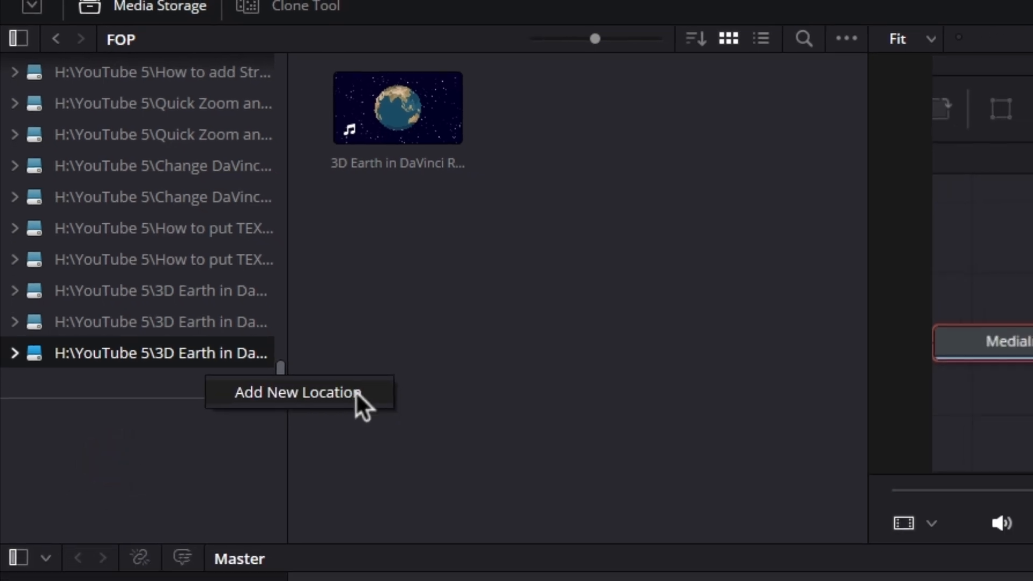
Start adding a new Media Storage location, bringing up the folder picker.
{"action": "left_click", "coordinate": [295, 393]}
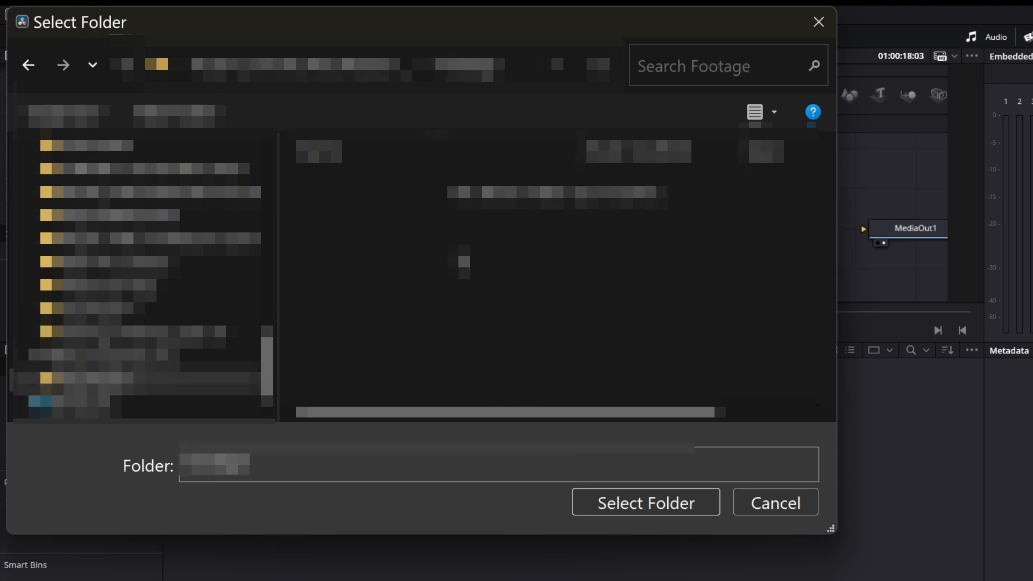
{"action": "mouse_move", "coordinate": [647, 502]}
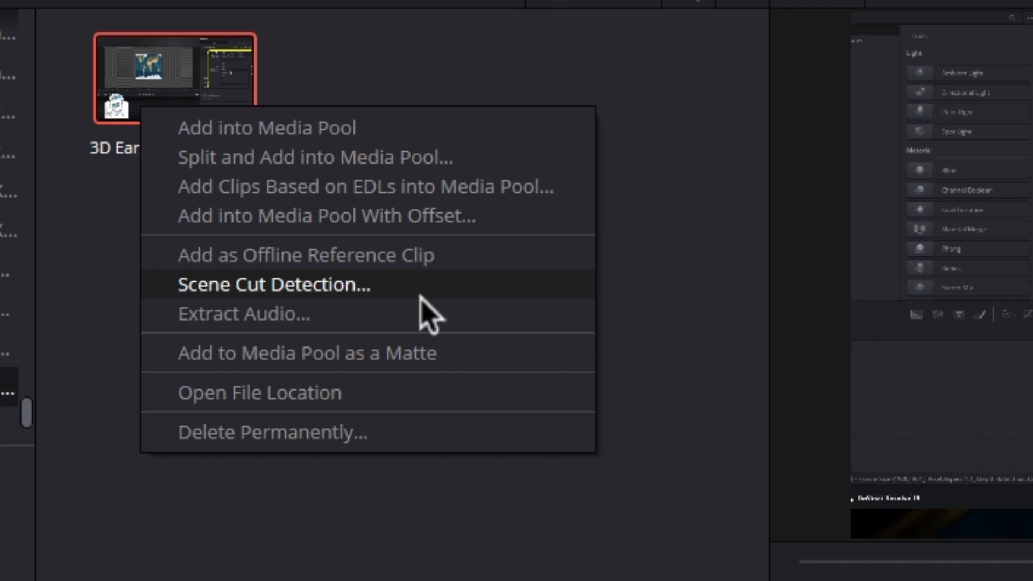
Launch Scene Cut Detection on the Earth clip from its context menu.
{"action": "left_click", "coordinate": [274, 284]}
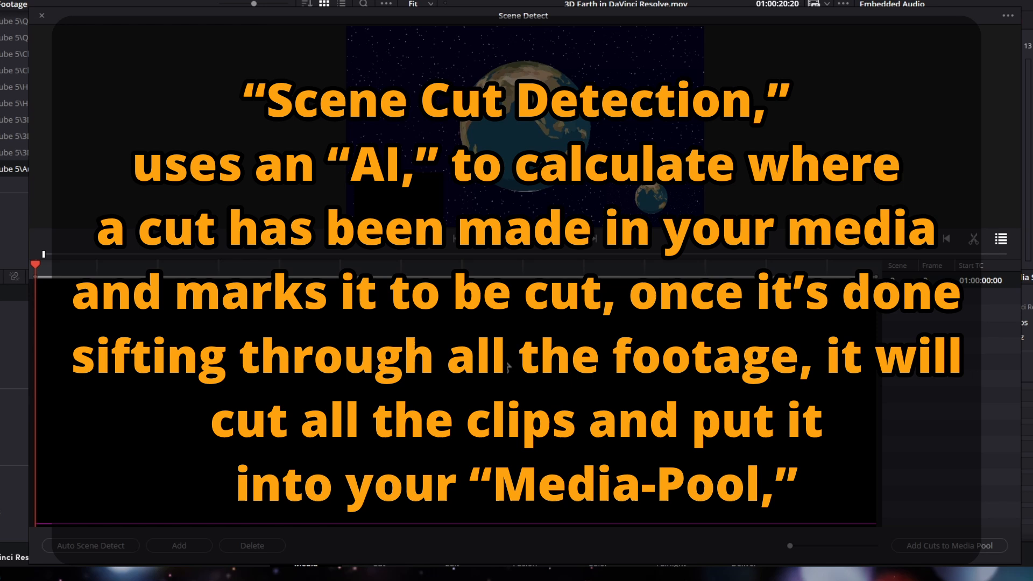
{"action": "mouse_move", "coordinate": [270, 381]}
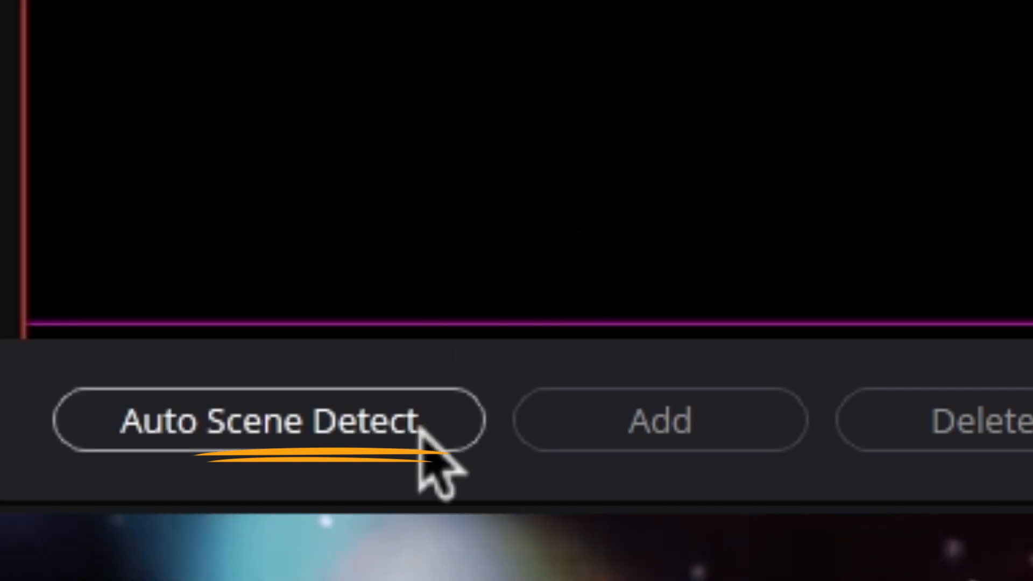
Run Auto Scene Detect to find 58 cuts and add them to the Media Pool as separate clips.
{"action": "left_click", "coordinate": [267, 419]}
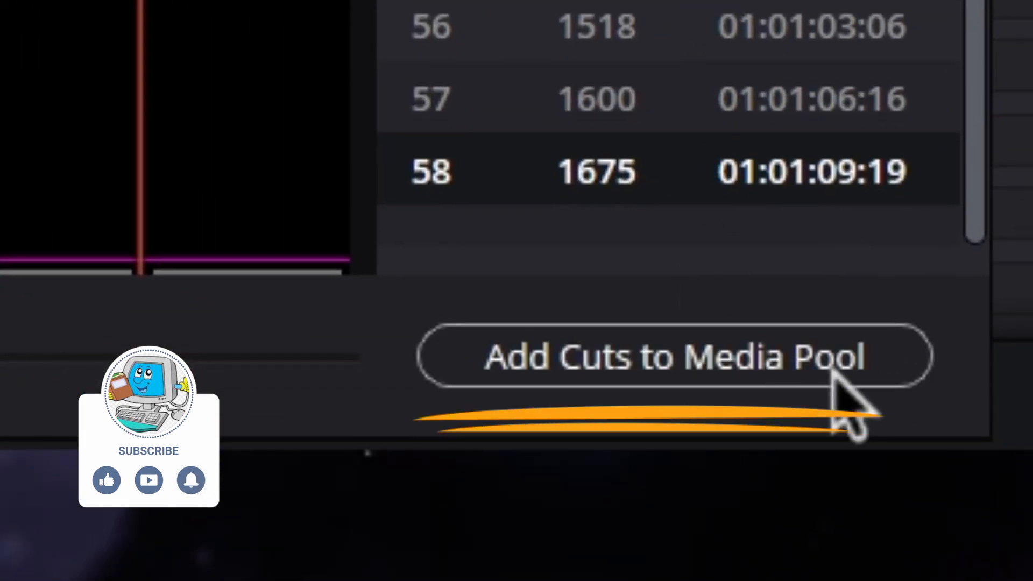
{"action": "left_click", "coordinate": [665, 356]}
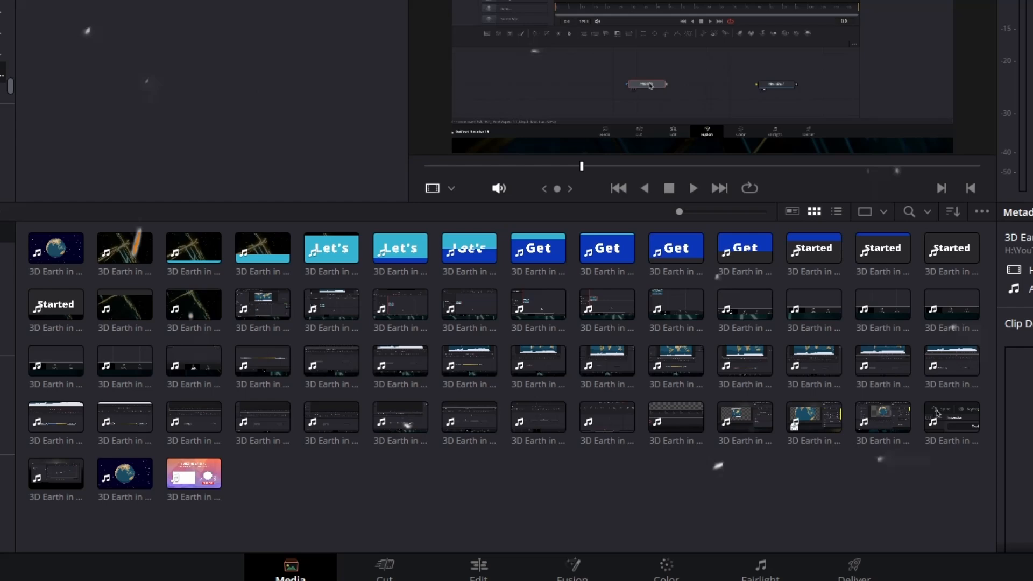